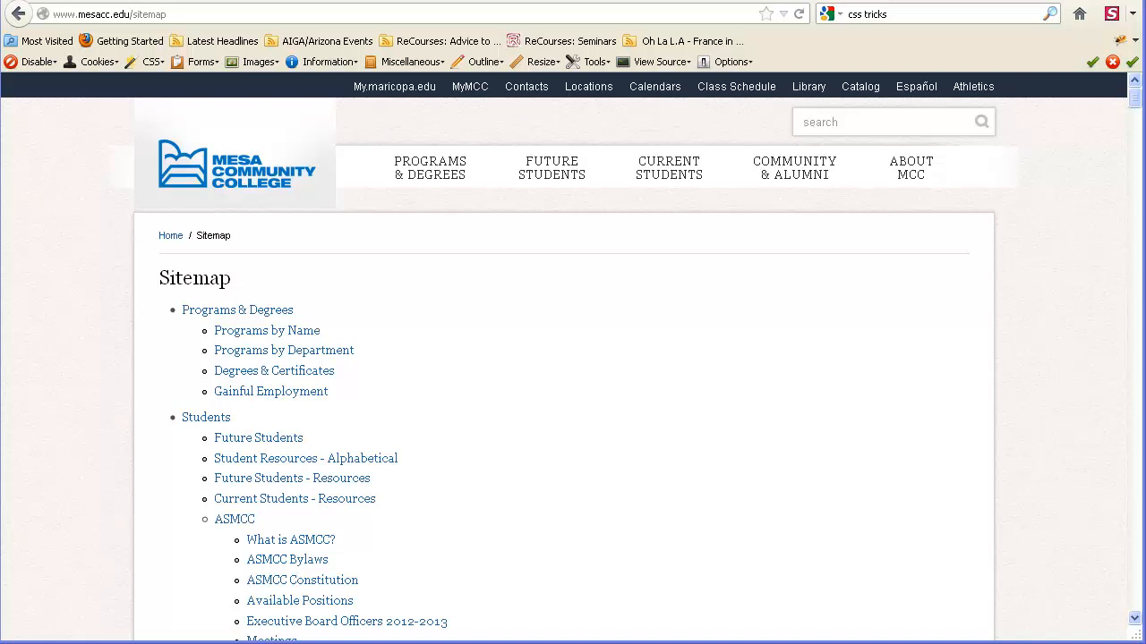
pyautogui.moveTo(716, 266)
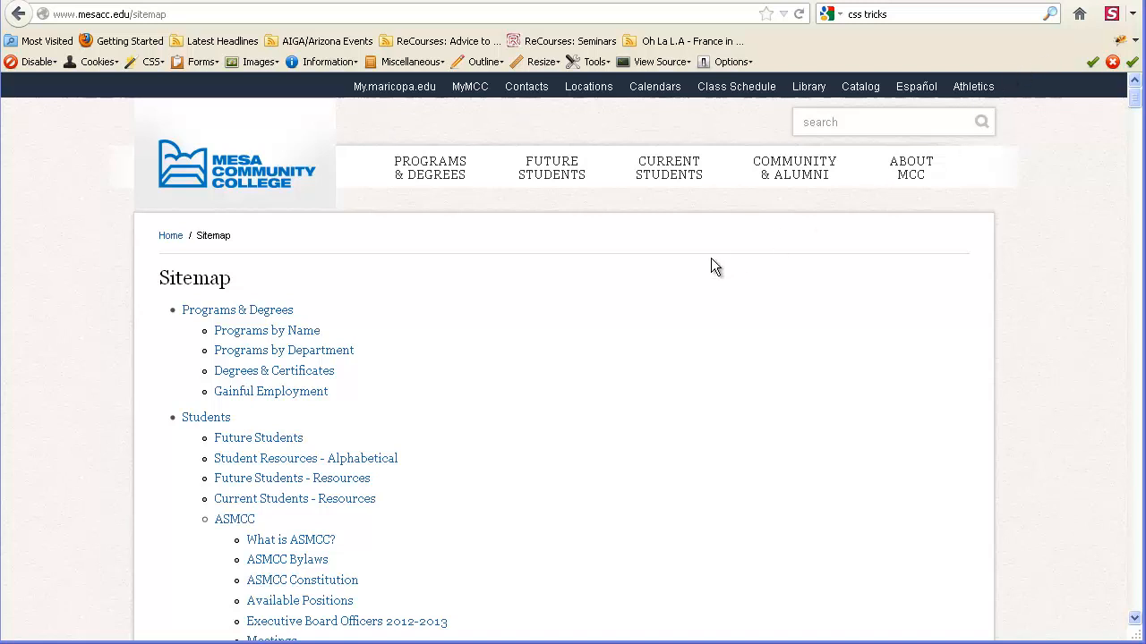
pyautogui.moveTo(673, 314)
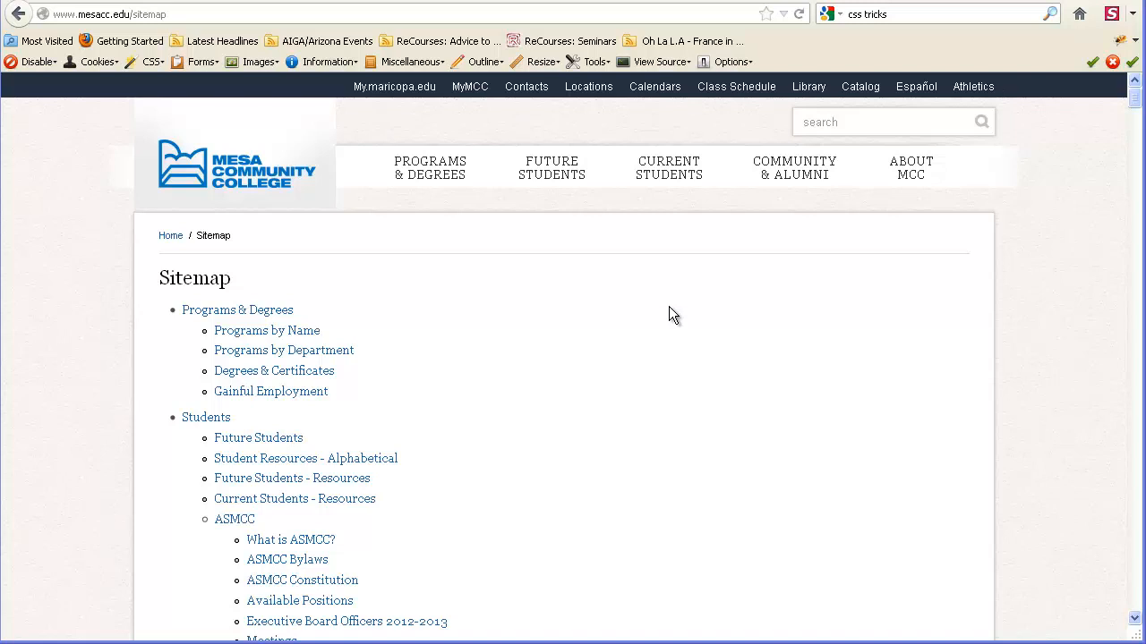
# Scroll the Mesa Community College sitemap down to the footer with campus locations and contacts
pyautogui.scroll(-3)
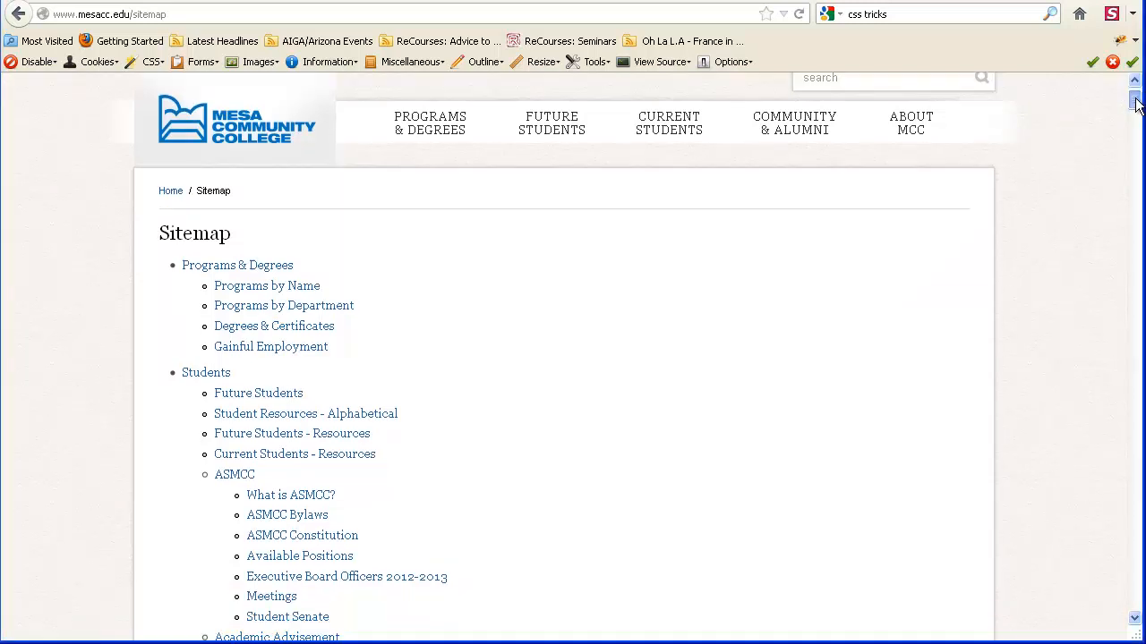
pyautogui.scroll(-3)
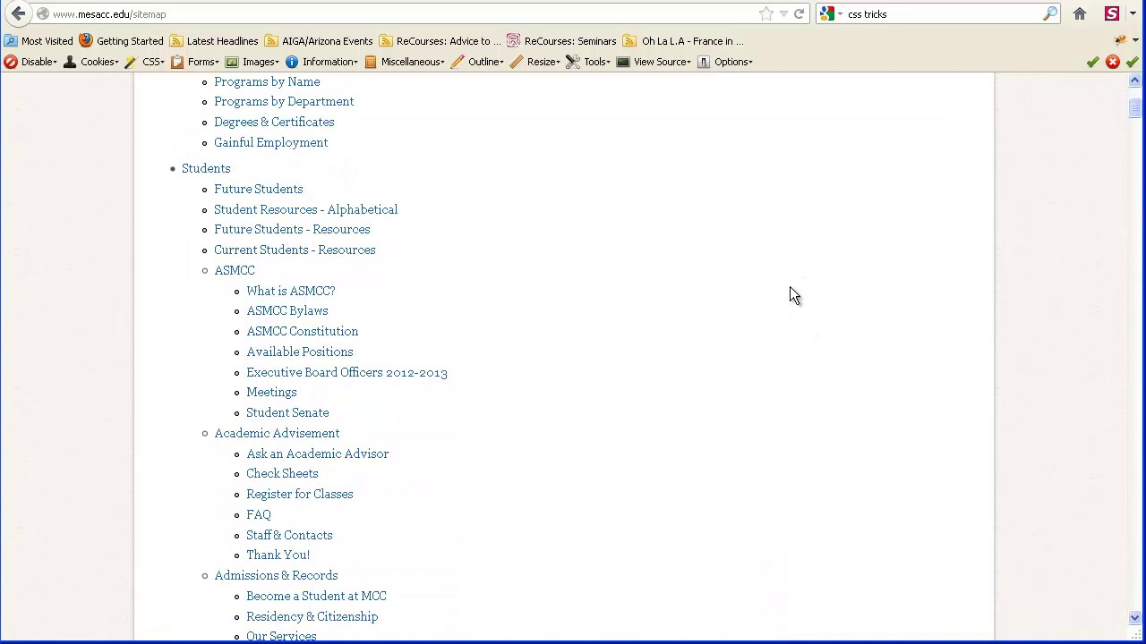
pyautogui.scroll(-3)
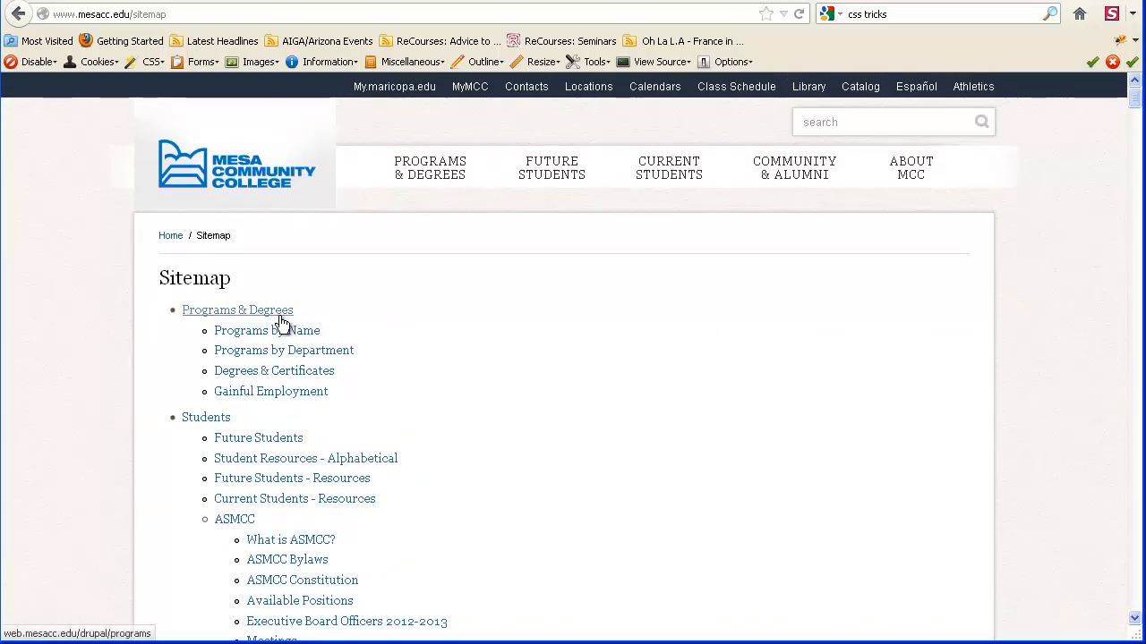
pyautogui.moveTo(274, 371)
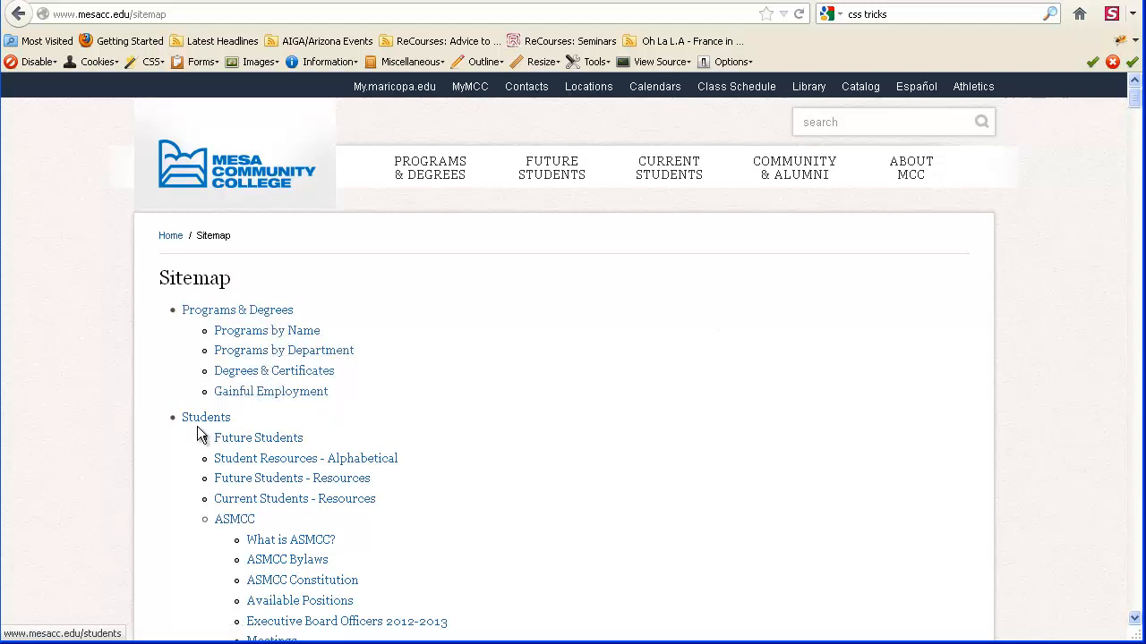
pyautogui.moveTo(243, 510)
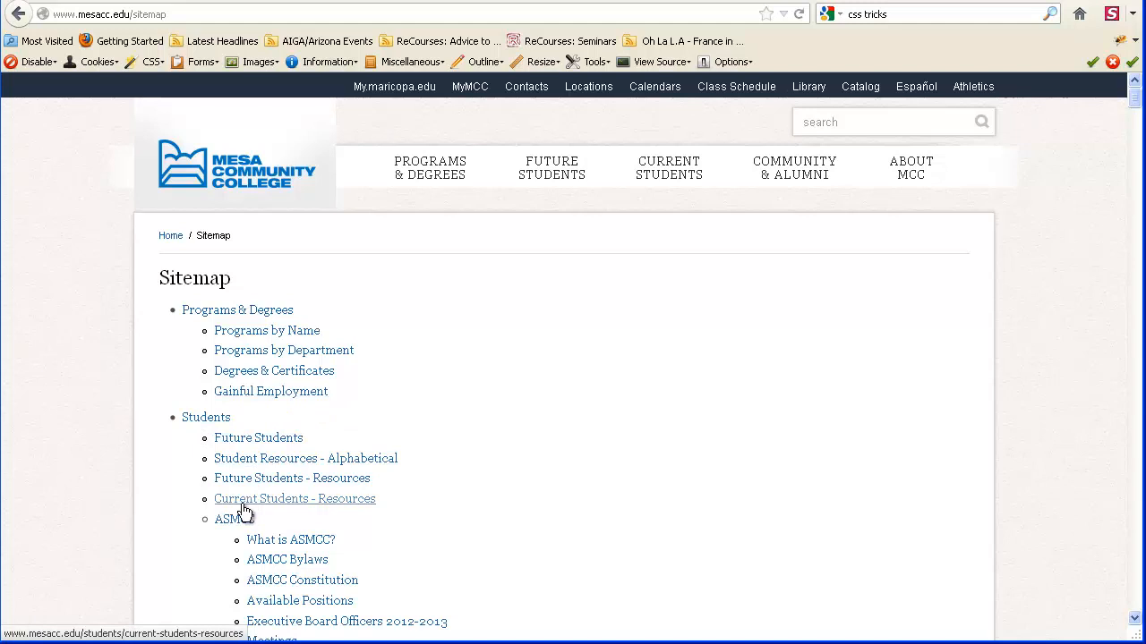
pyautogui.moveTo(238, 531)
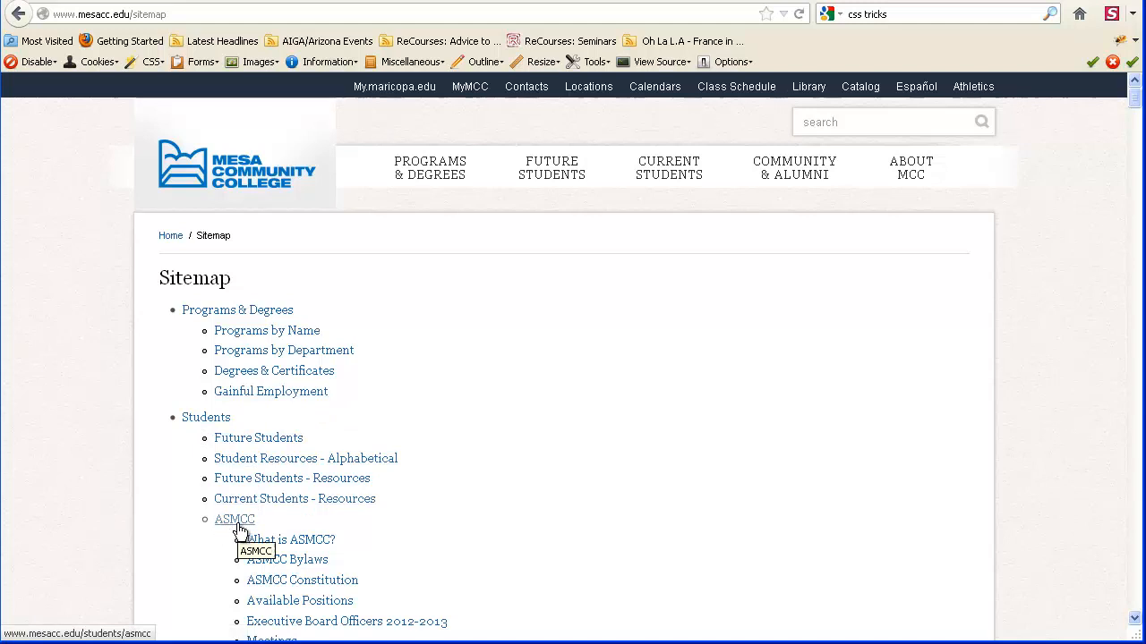
pyautogui.scroll(-3)
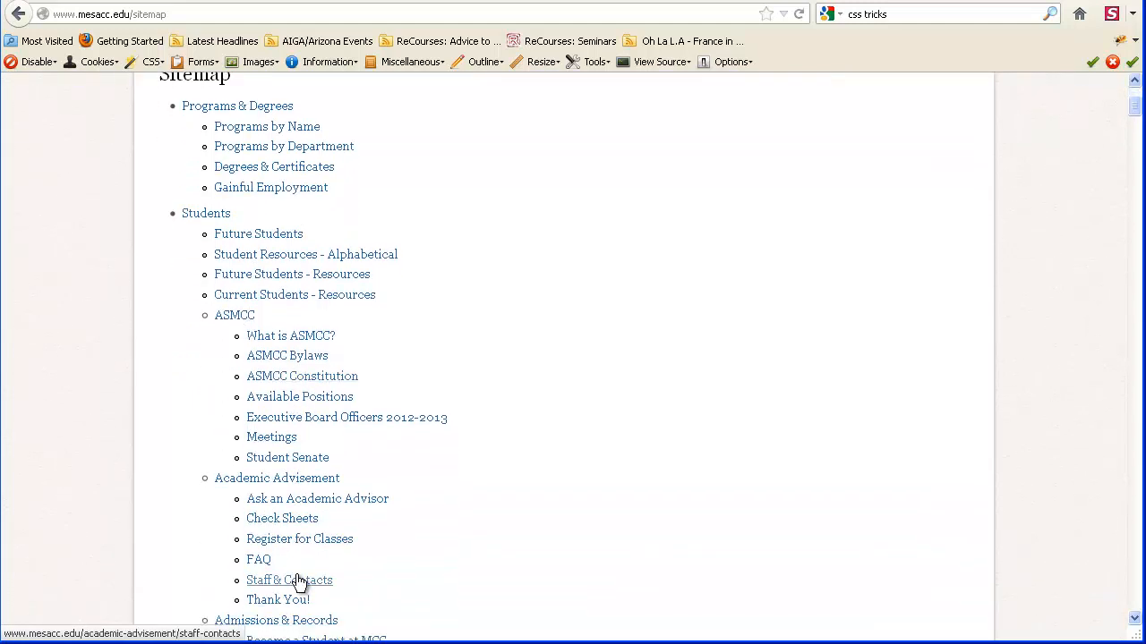
pyautogui.scroll(-3)
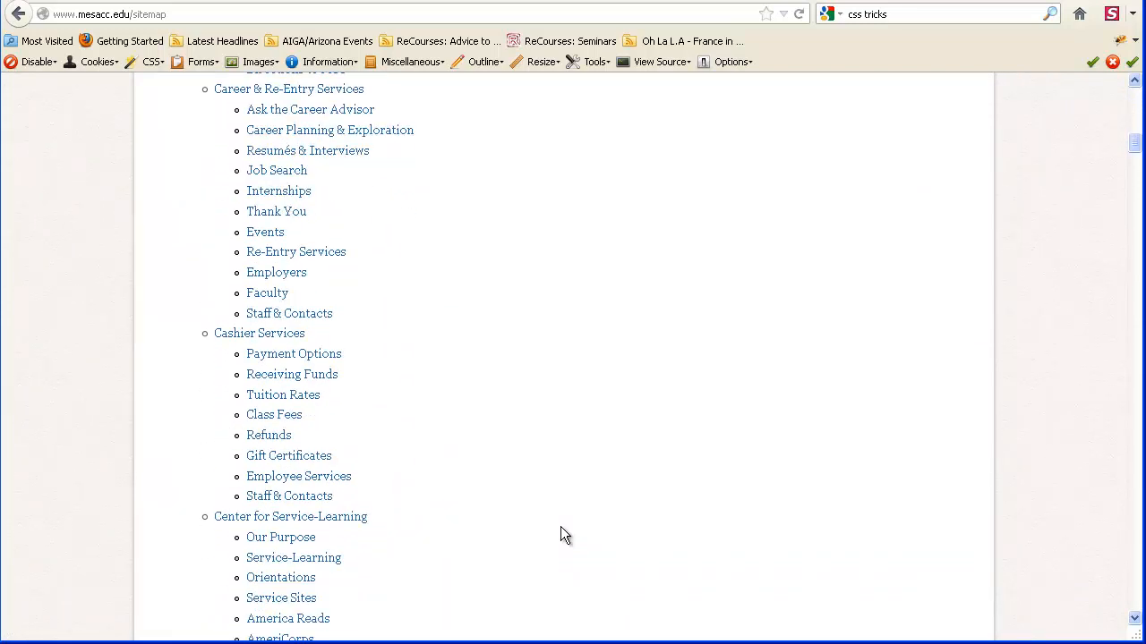
pyautogui.moveTo(646, 264)
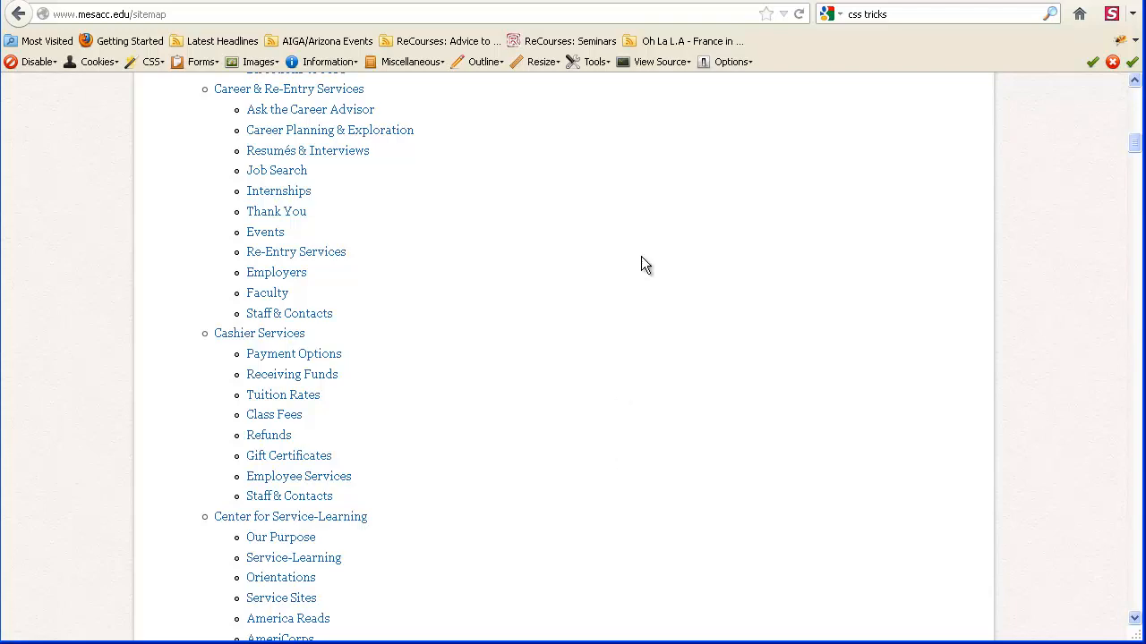
pyautogui.scroll(-3)
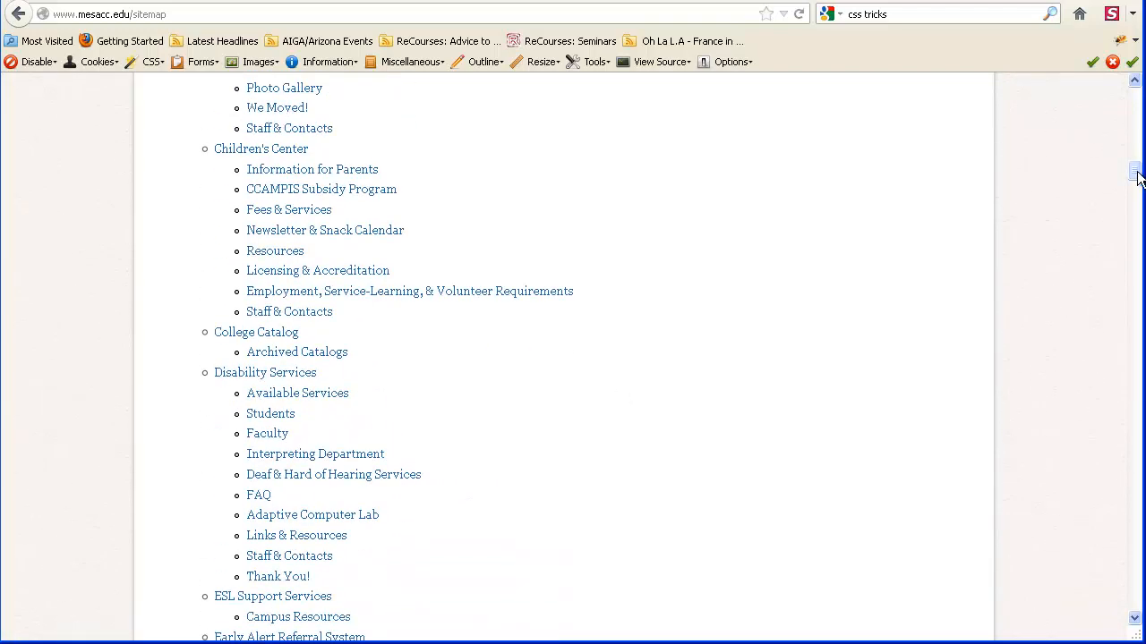
pyautogui.scroll(-3)
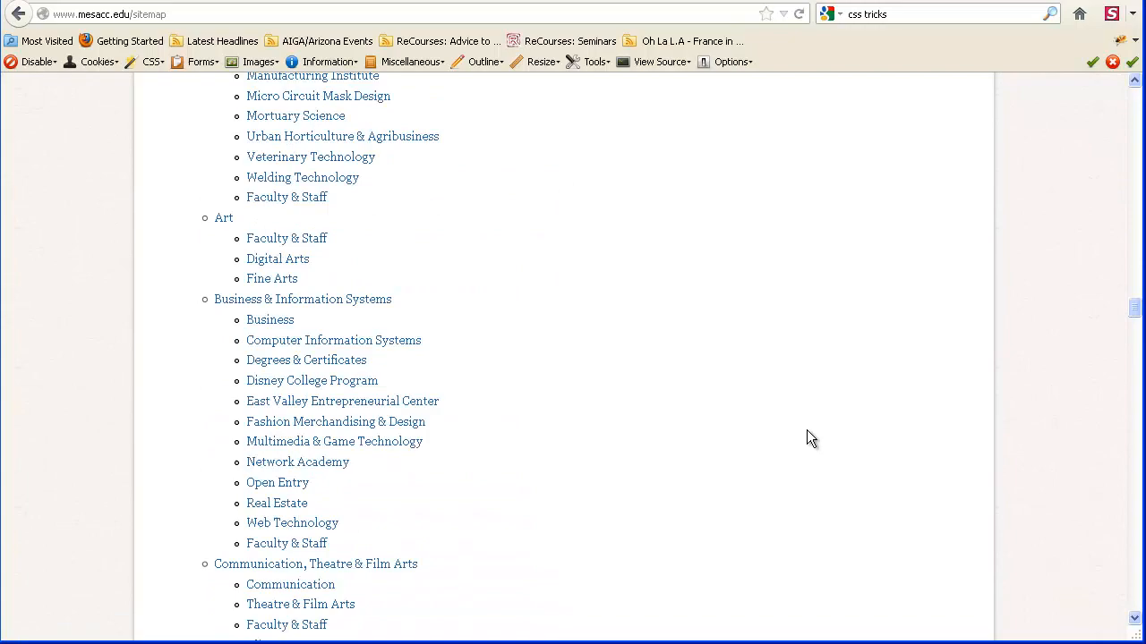
pyautogui.scroll(-3)
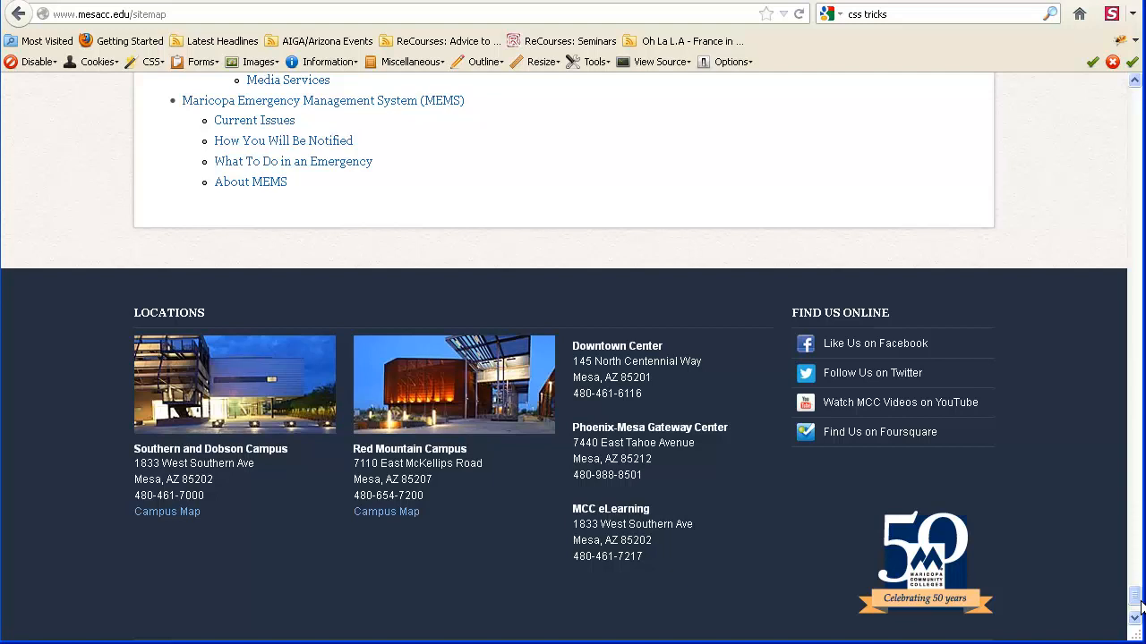
pyautogui.scroll(-3)
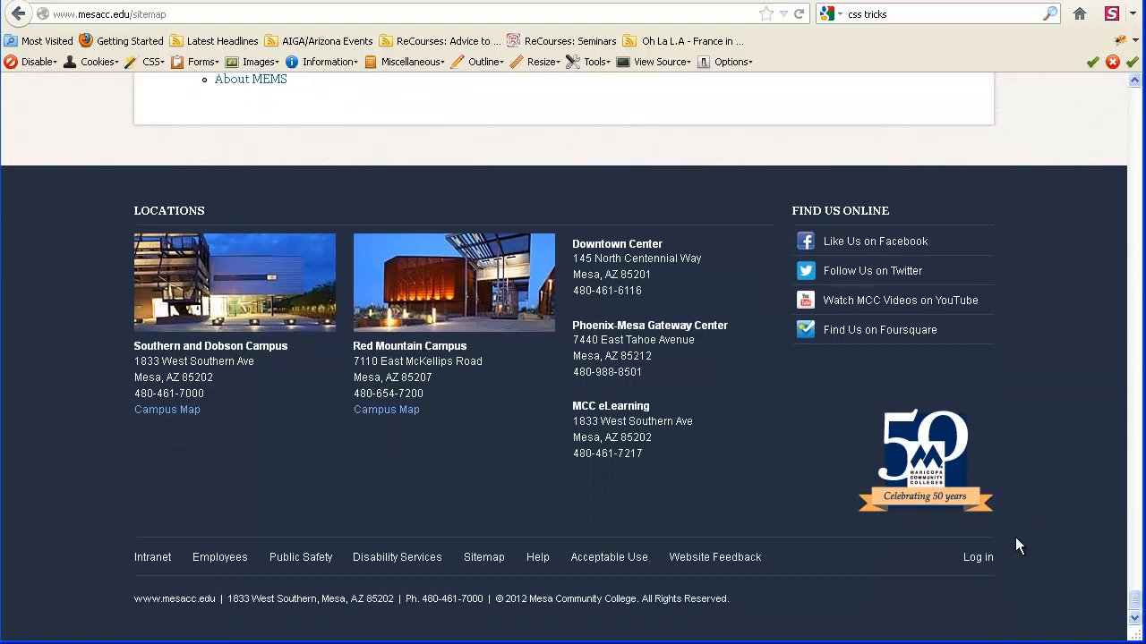
pyautogui.moveTo(483, 557)
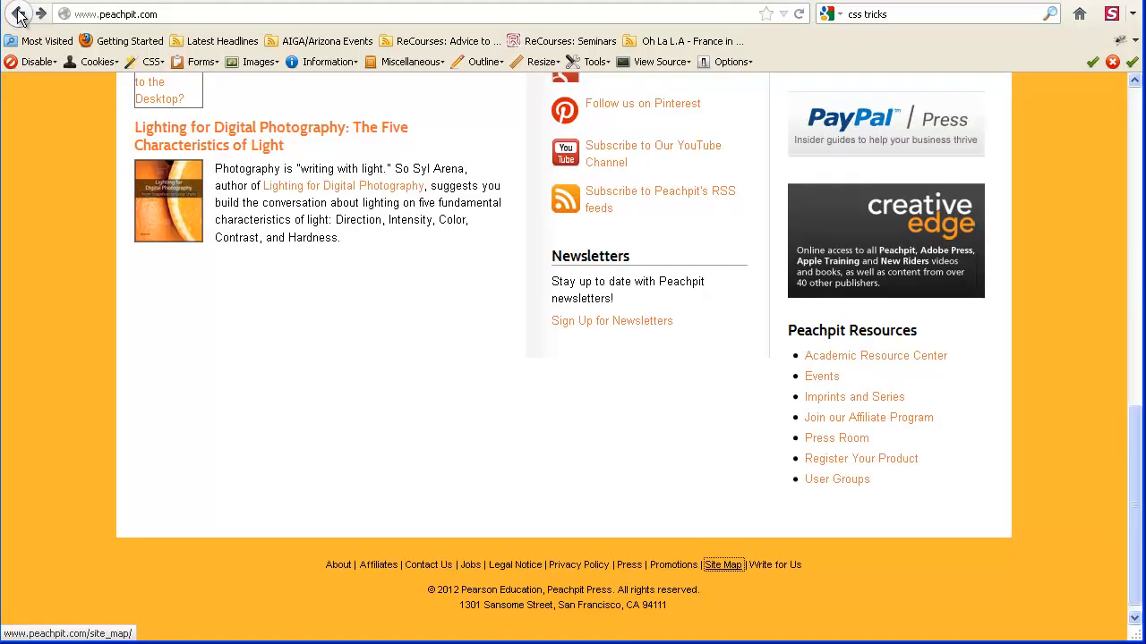
# Scroll down the Peachpit home page and open the Site Map footer link
pyautogui.click(14, 16)
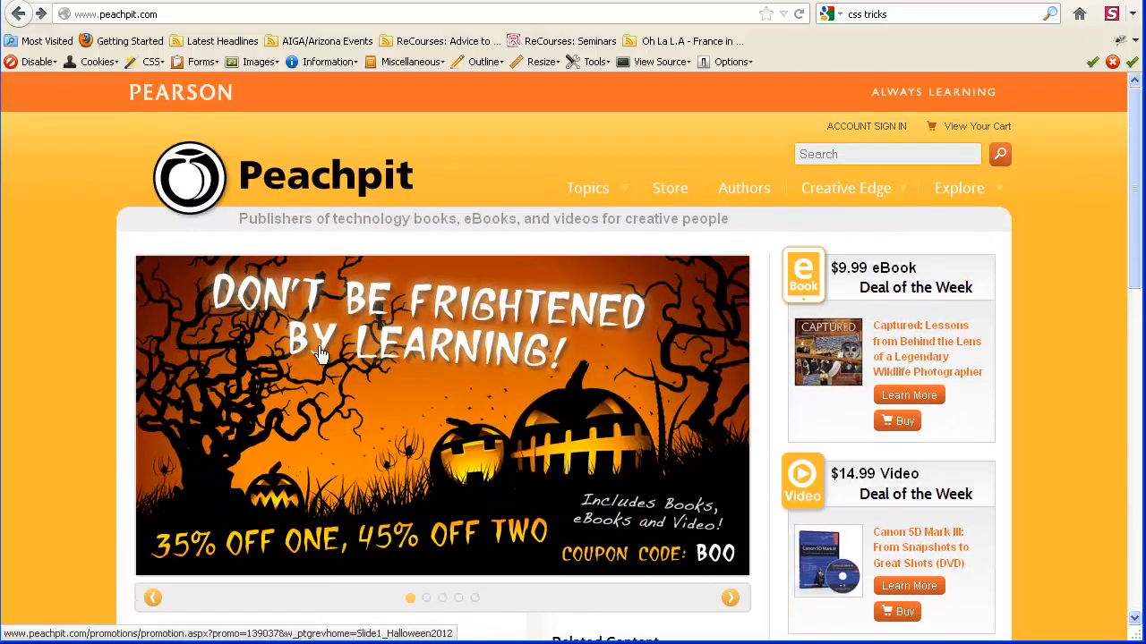
pyautogui.moveTo(316, 341)
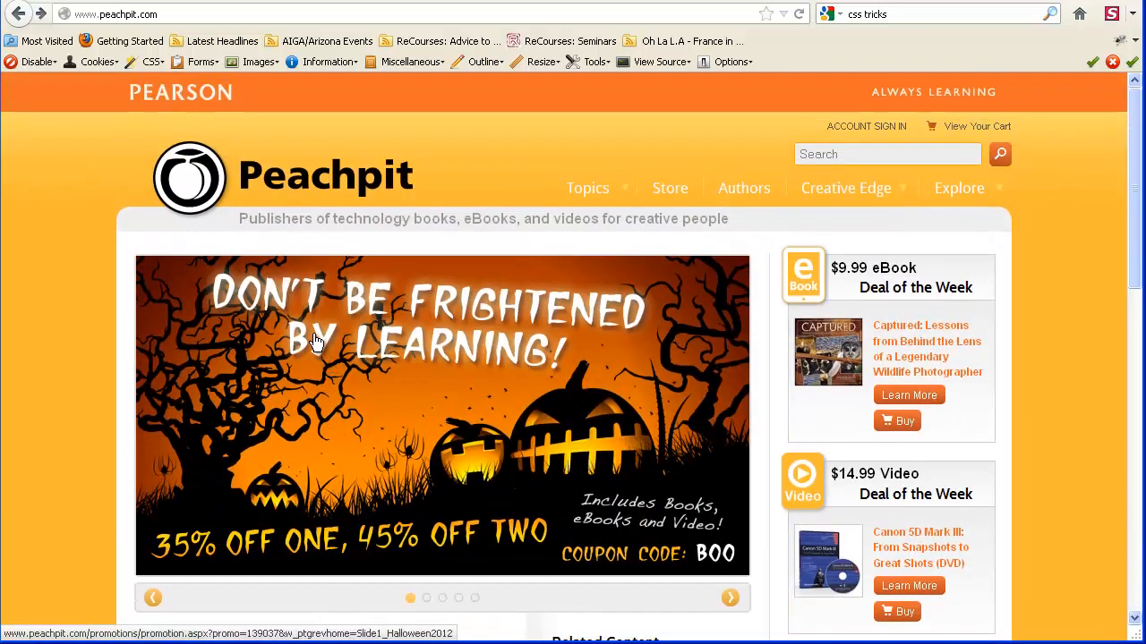
pyautogui.scroll(-3)
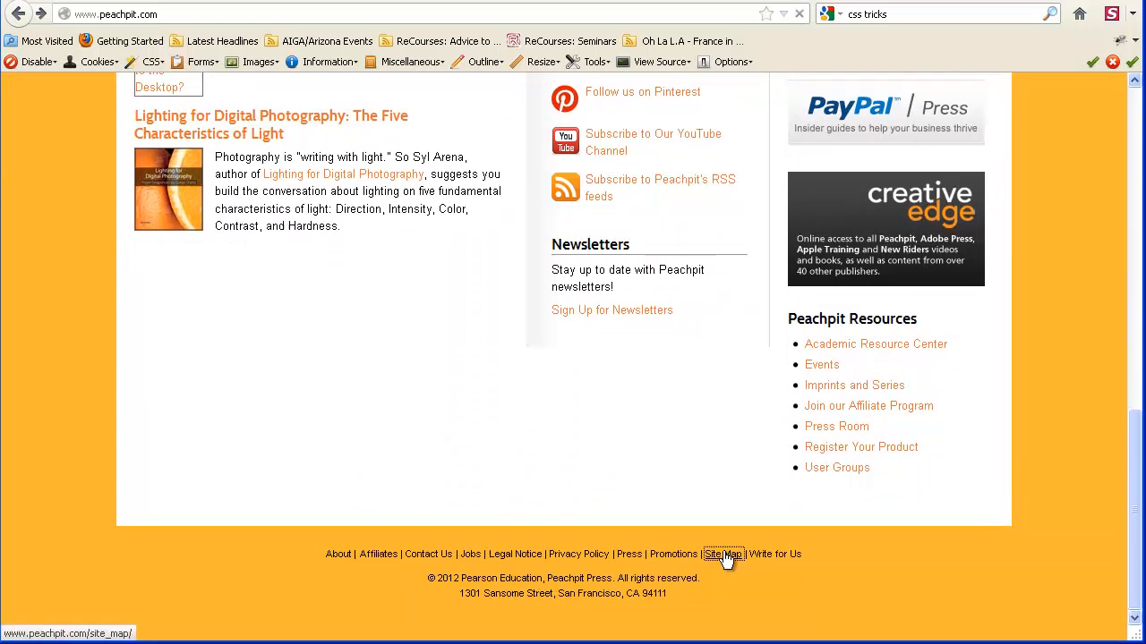
pyautogui.click(723, 554)
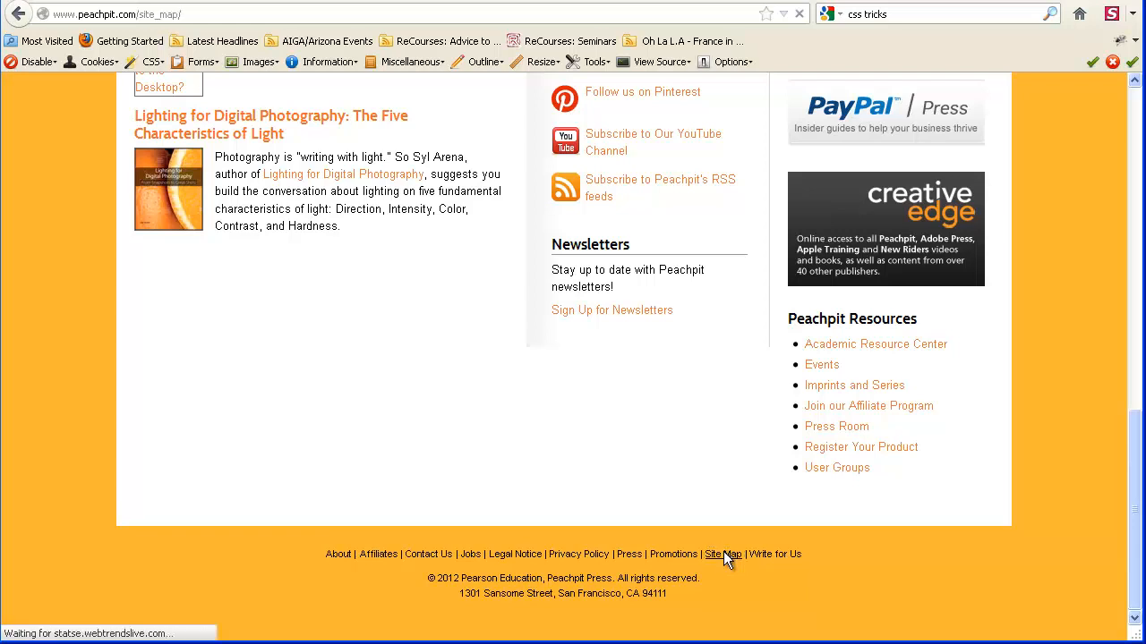
pyautogui.click(722, 554)
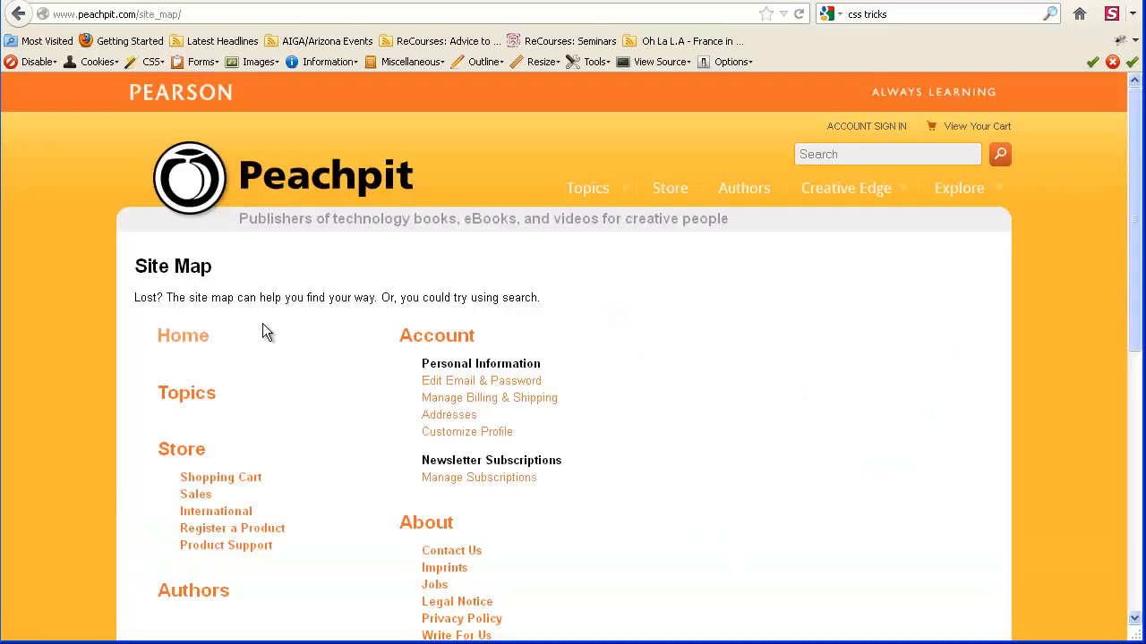
pyautogui.moveTo(101, 303)
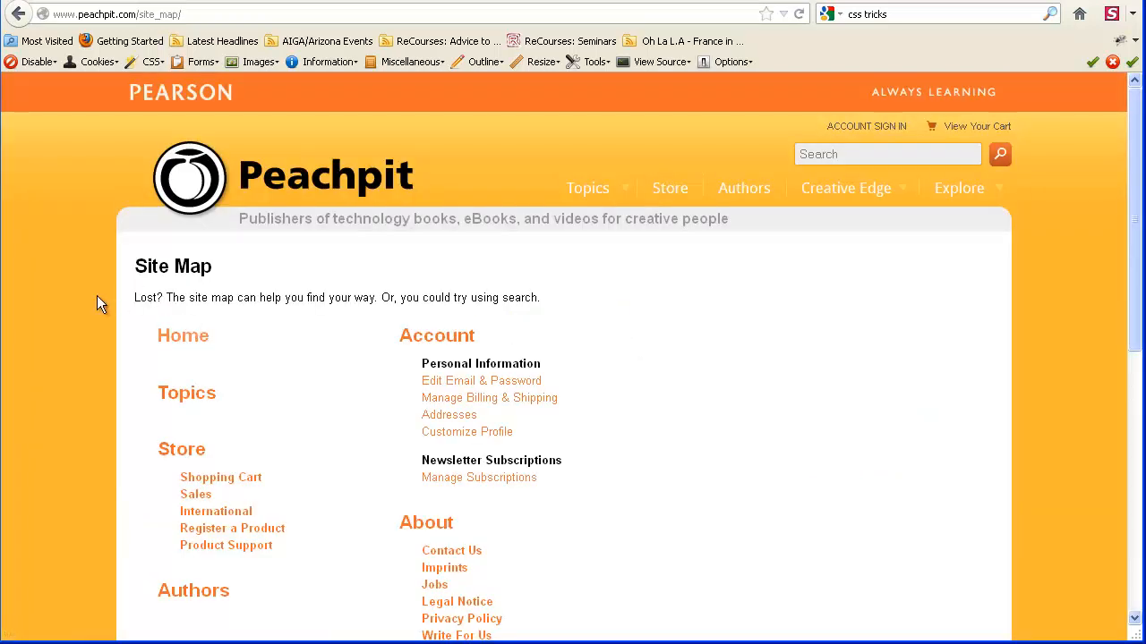
pyautogui.scroll(-3)
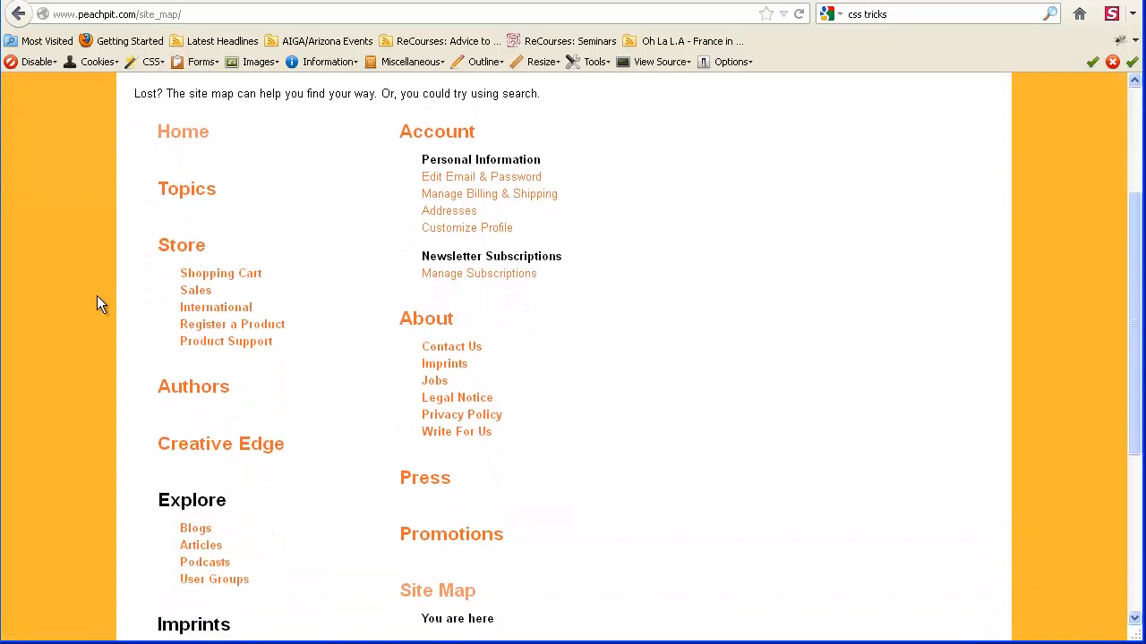
pyautogui.moveTo(527, 383)
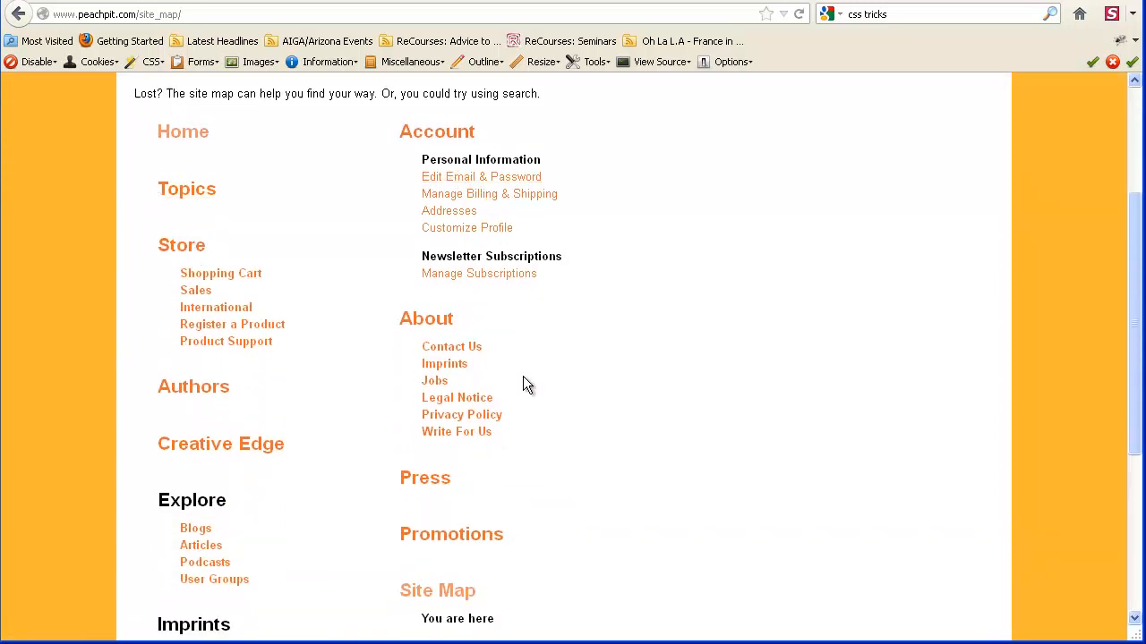
pyautogui.scroll(-3)
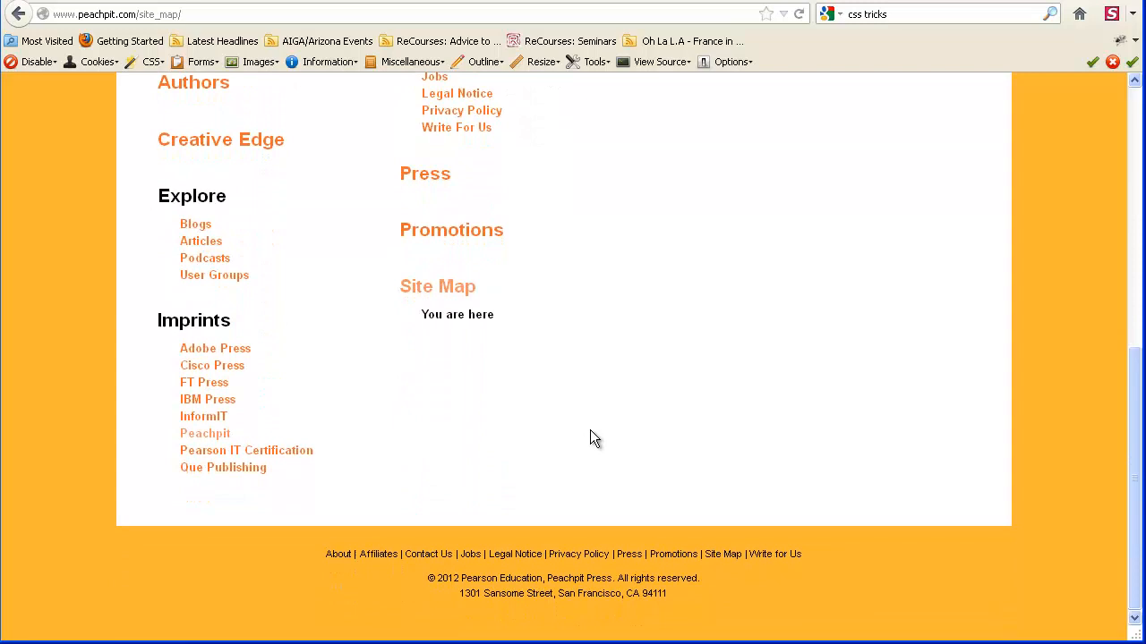
pyautogui.scroll(3)
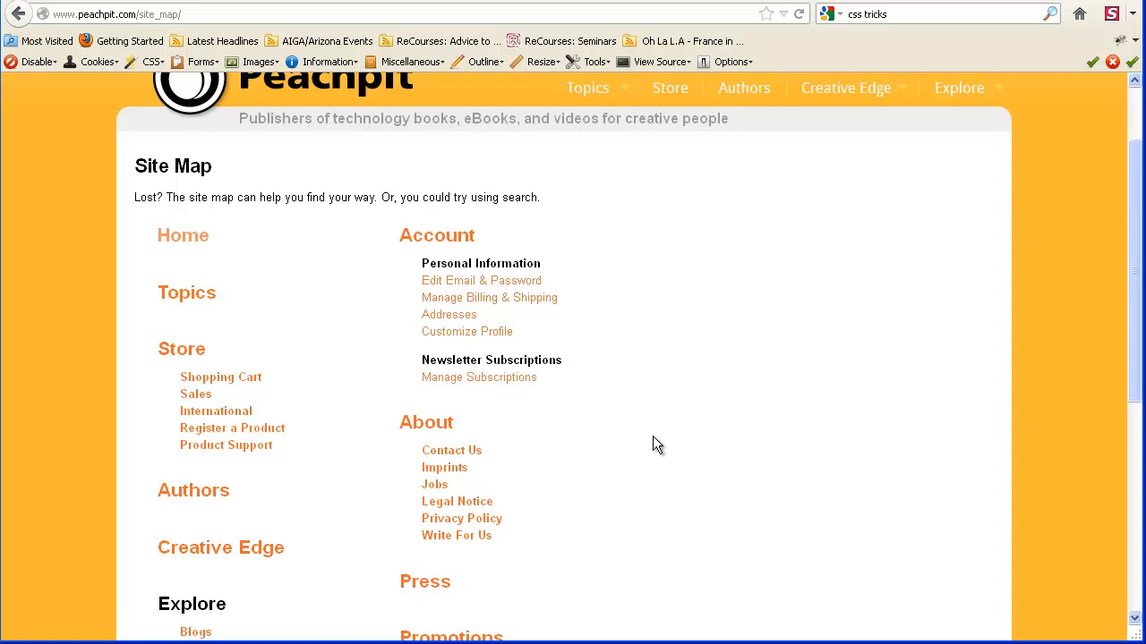
pyautogui.moveTo(213, 386)
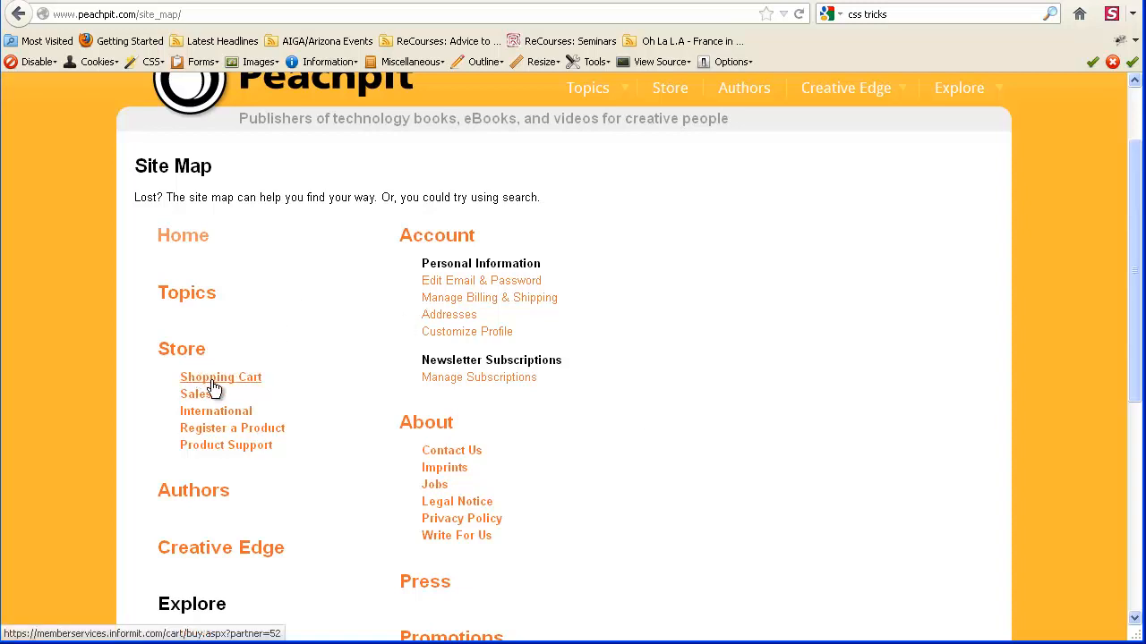
pyautogui.moveTo(174, 290)
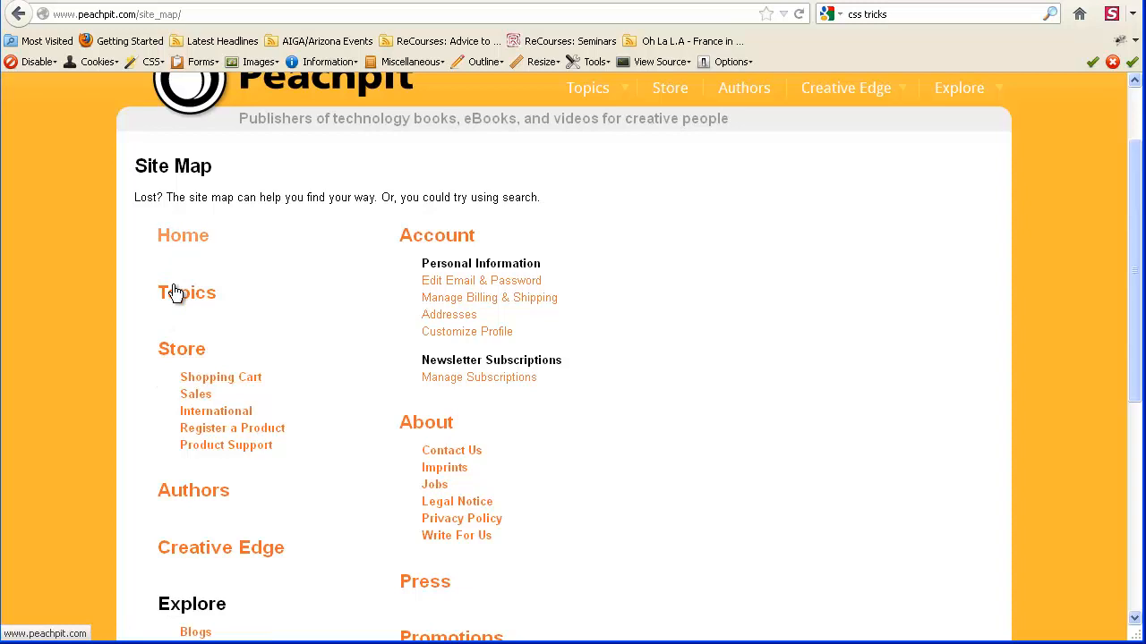
pyautogui.moveTo(173, 341)
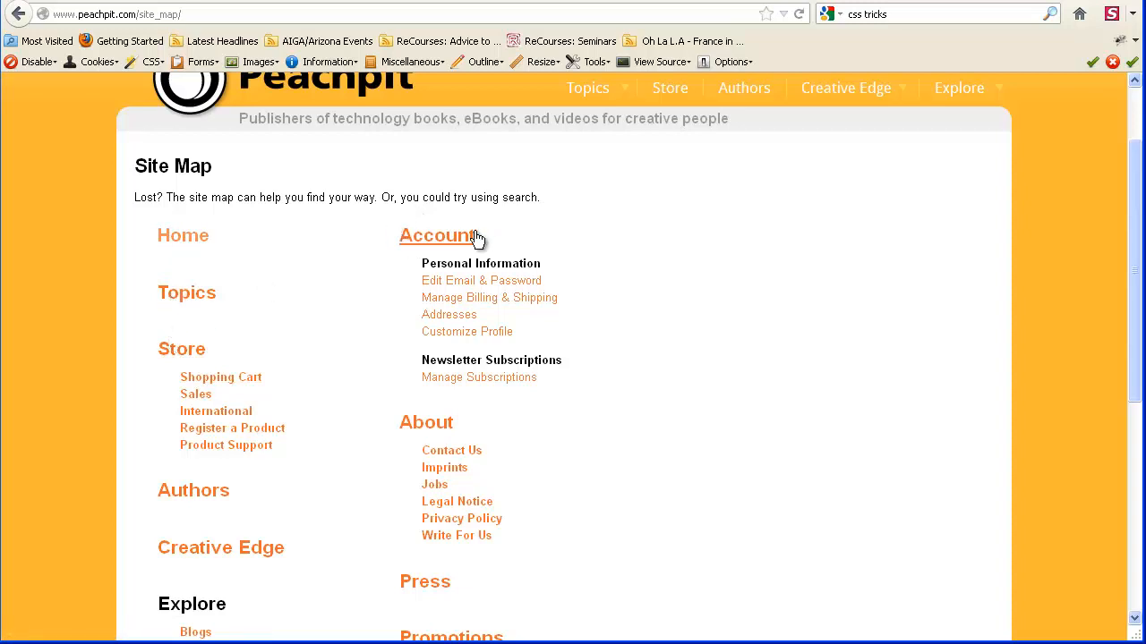
pyautogui.moveTo(462, 281)
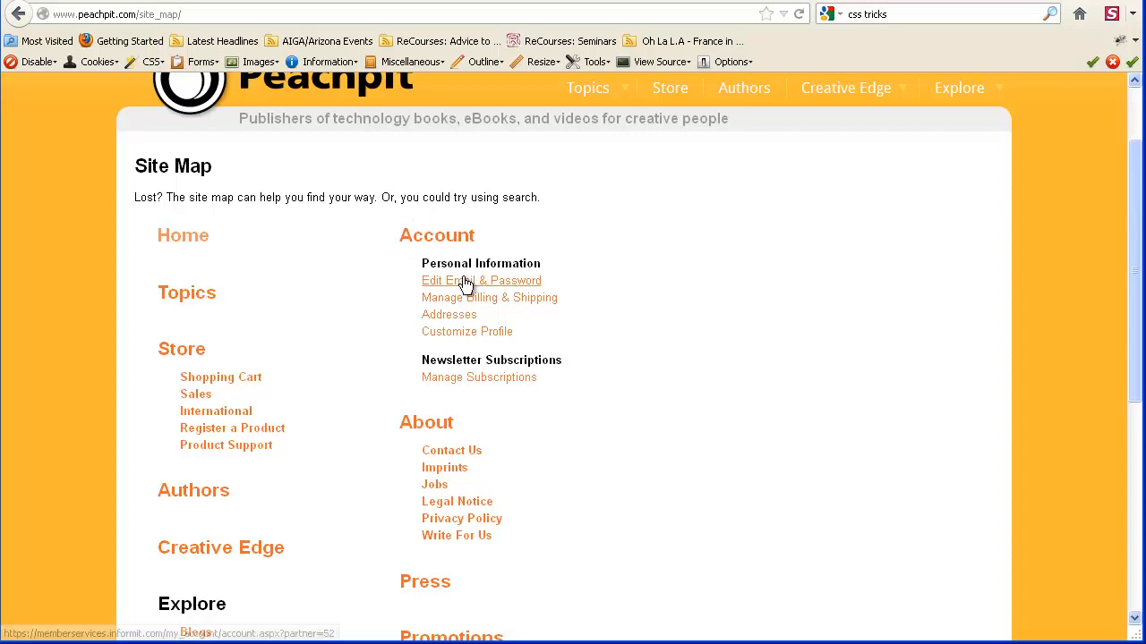
pyautogui.moveTo(418, 373)
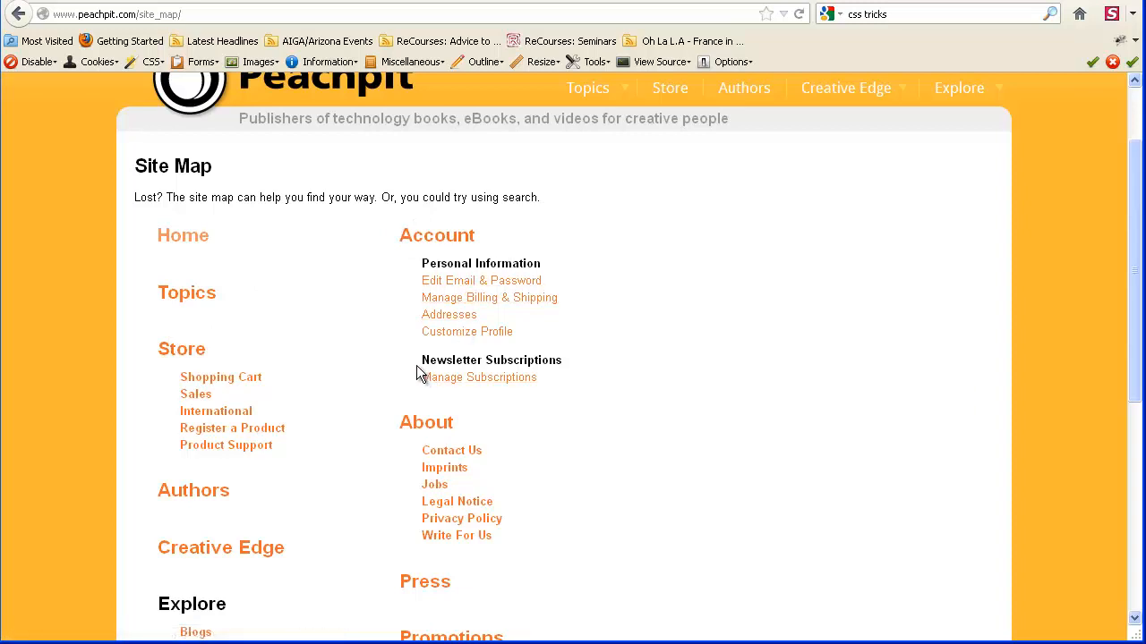
pyautogui.moveTo(449, 399)
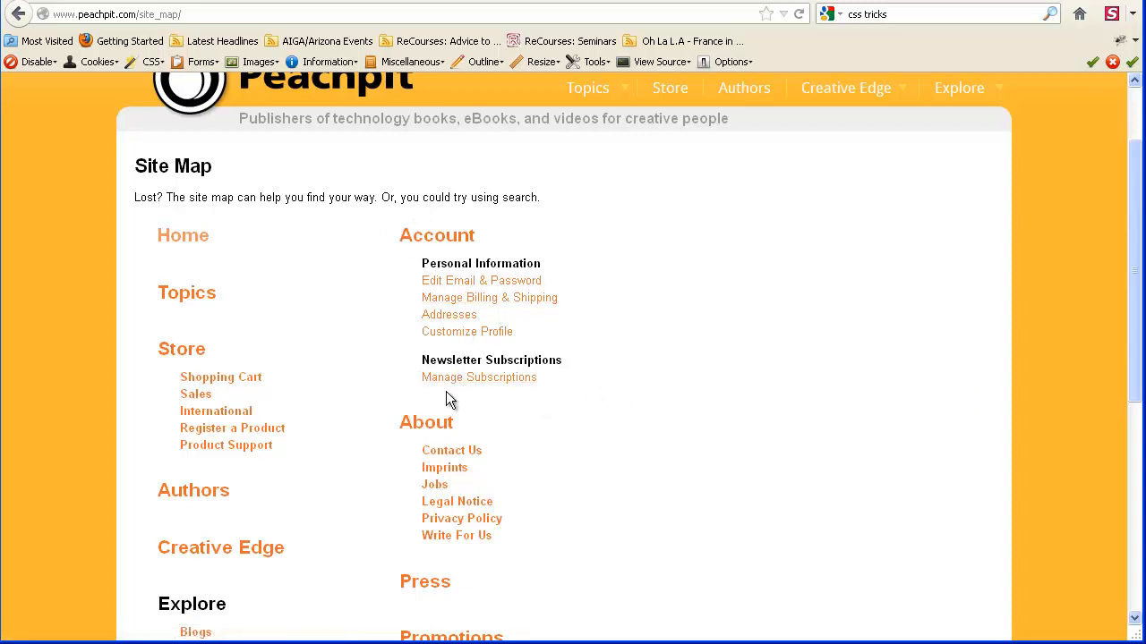
pyautogui.moveTo(447, 257)
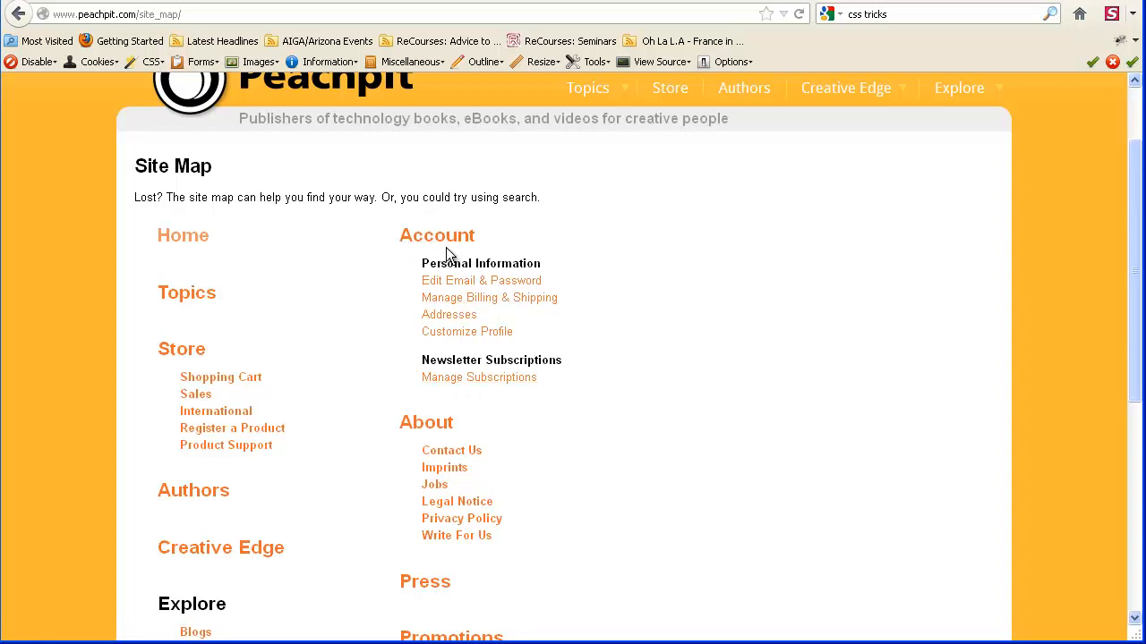
pyautogui.moveTo(225, 365)
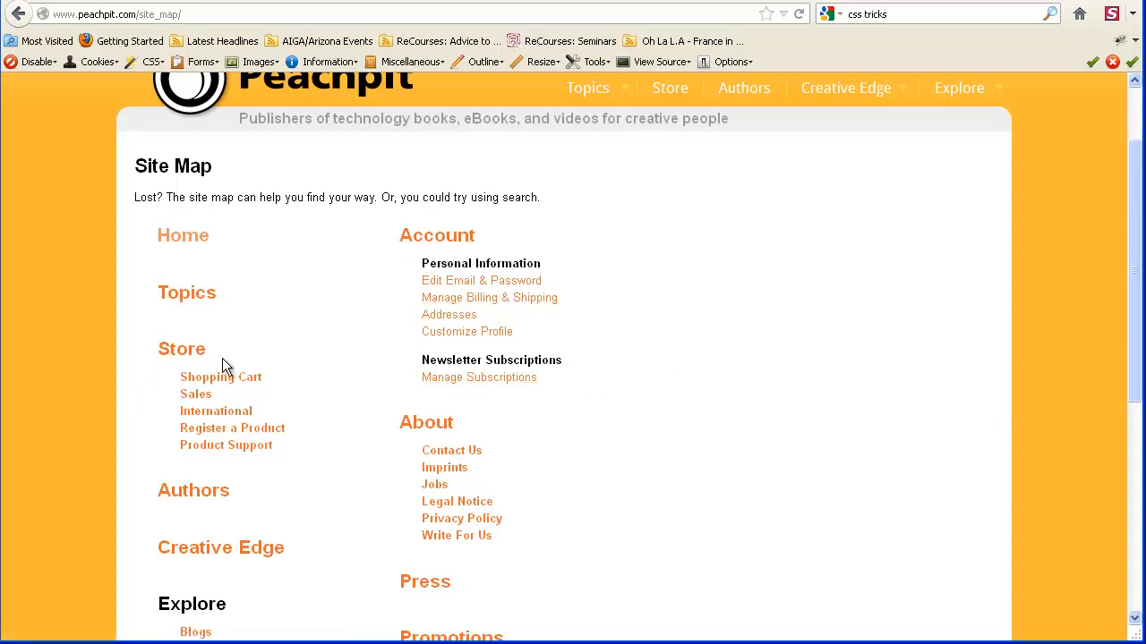
pyautogui.moveTo(188, 420)
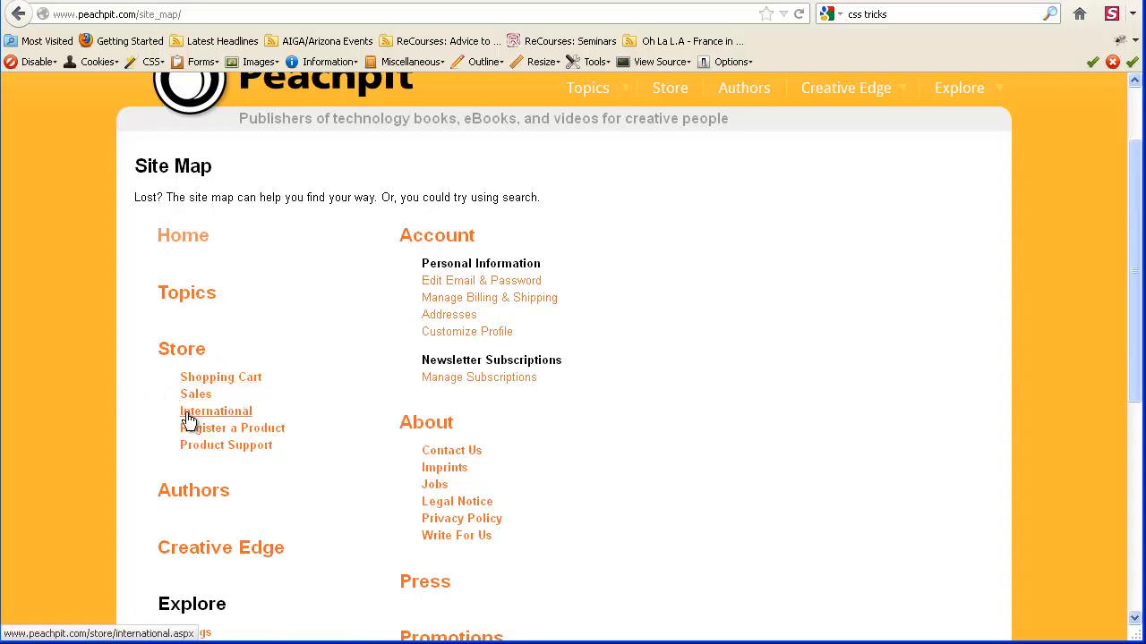
pyautogui.moveTo(677, 411)
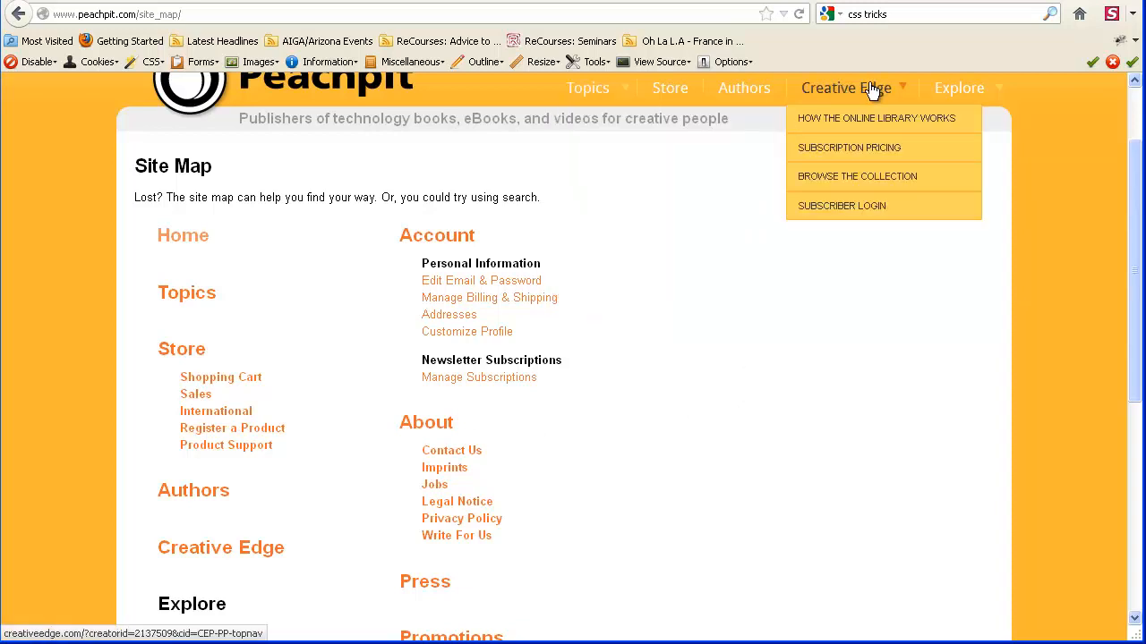
pyautogui.moveTo(725, 304)
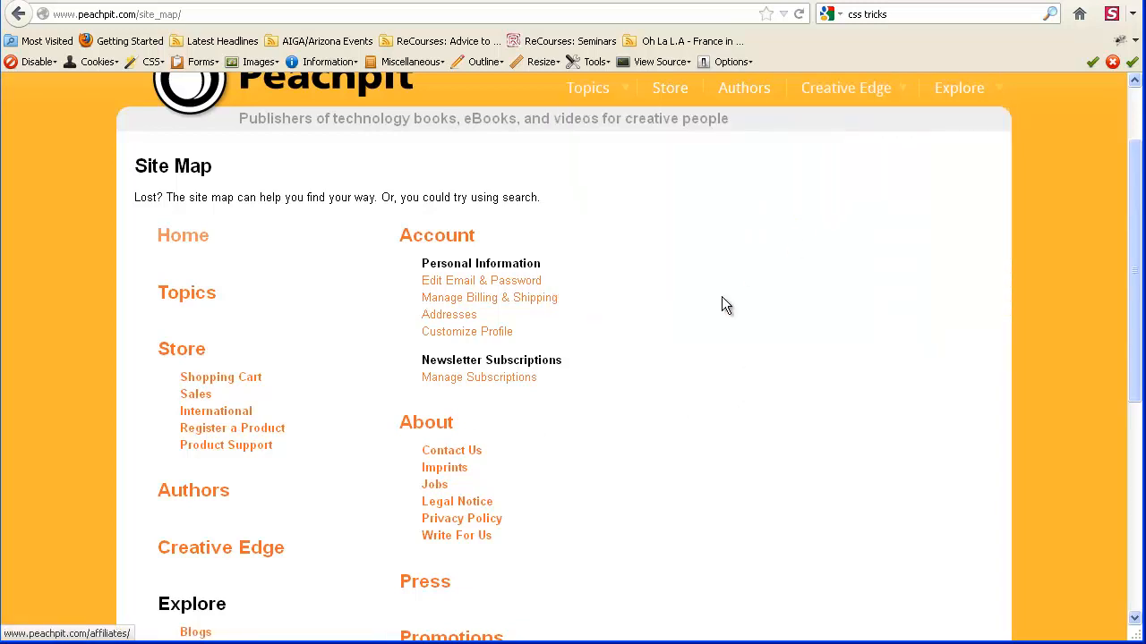
pyautogui.scroll(-3)
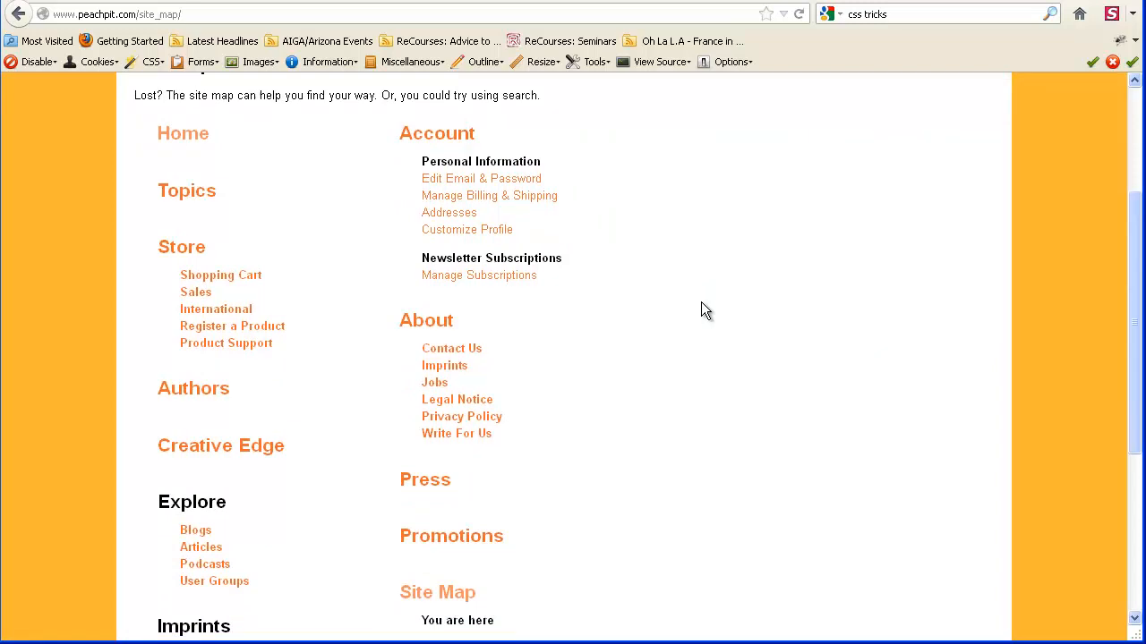
pyautogui.scroll(3)
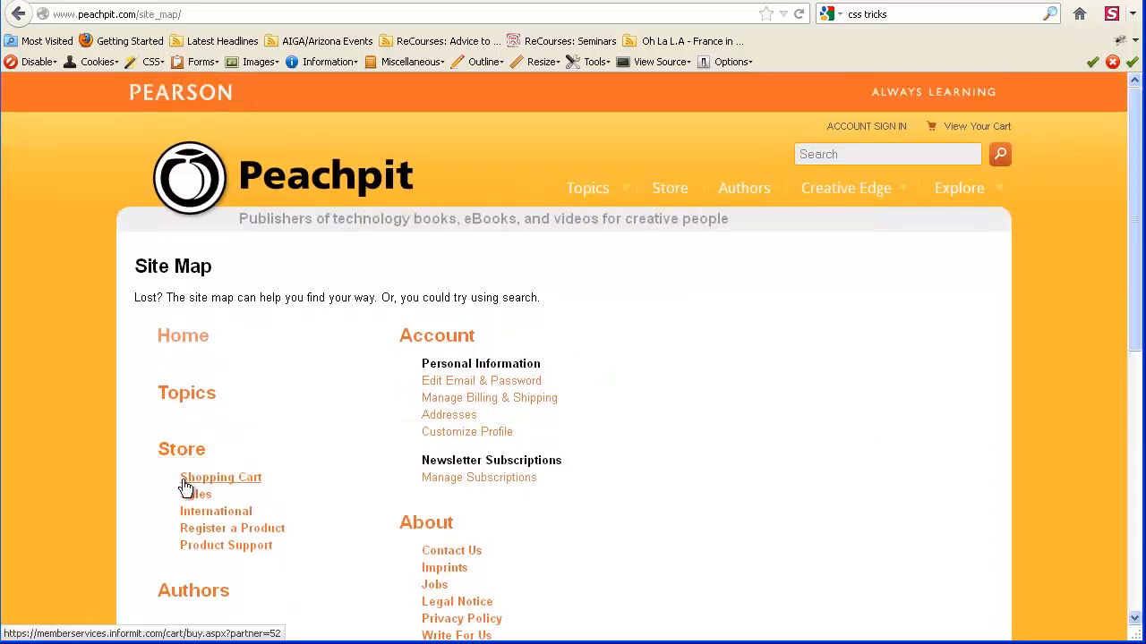
pyautogui.moveTo(327, 487)
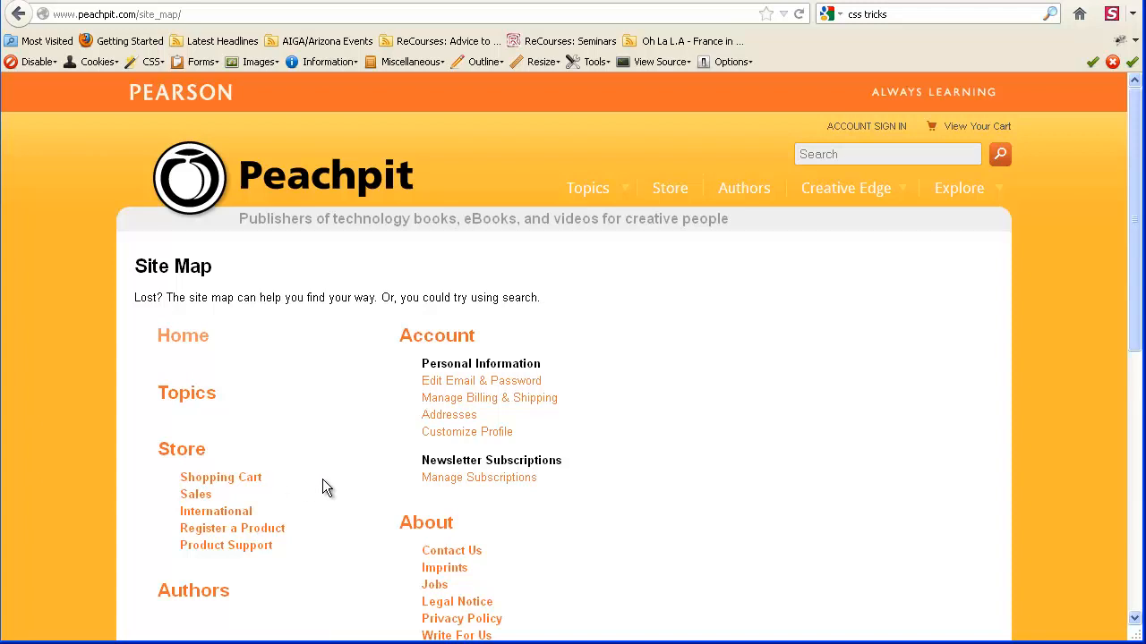
pyautogui.moveTo(564, 405)
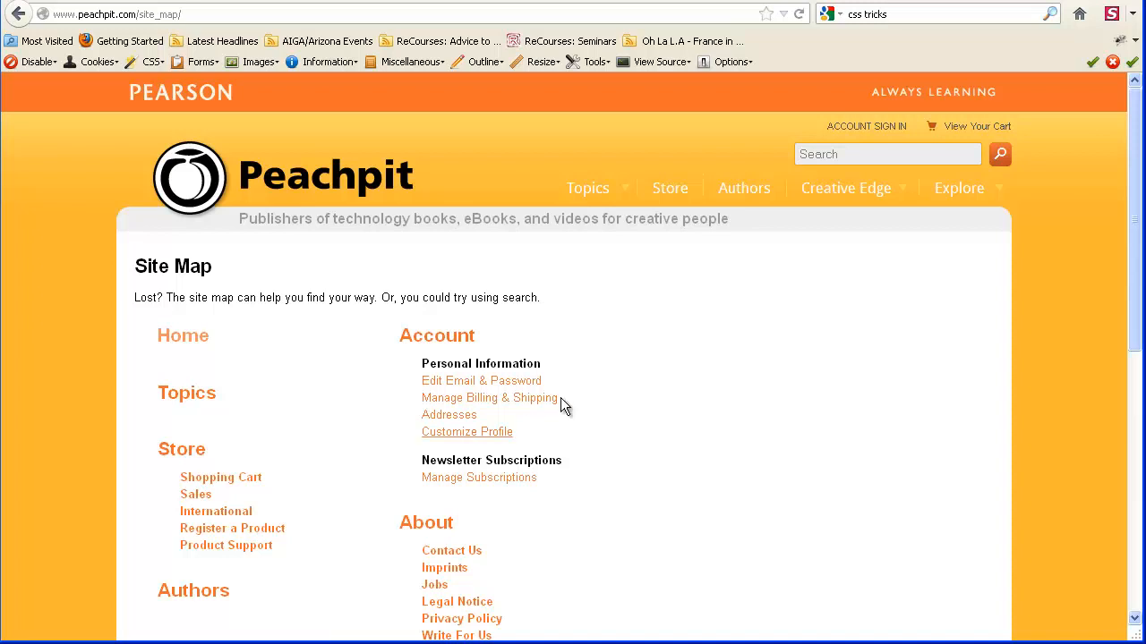
pyautogui.scroll(-3)
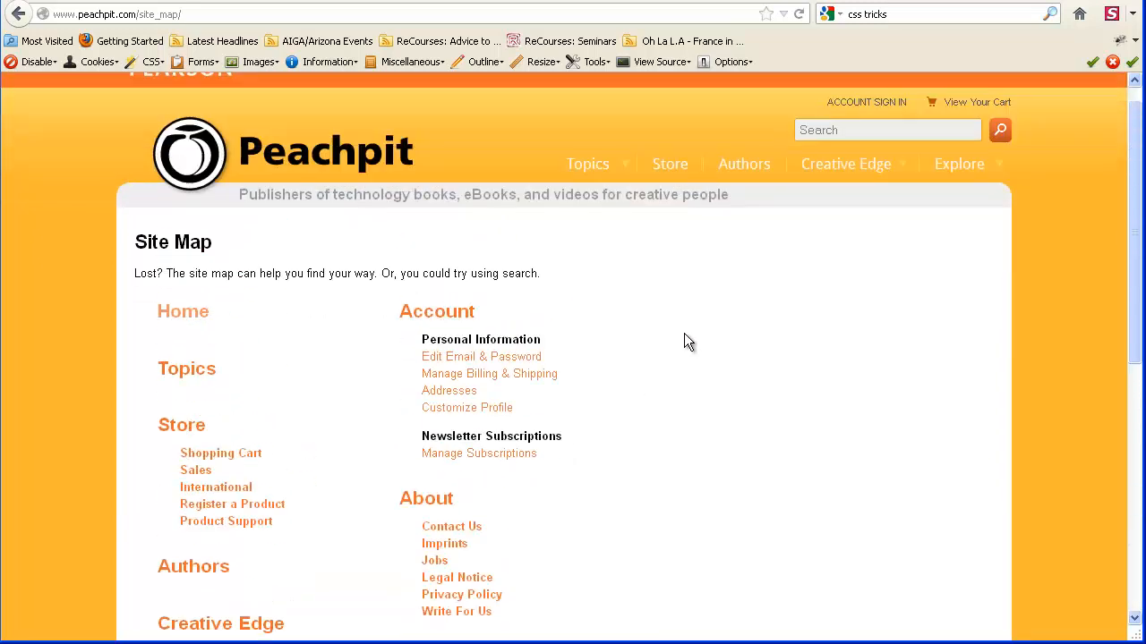